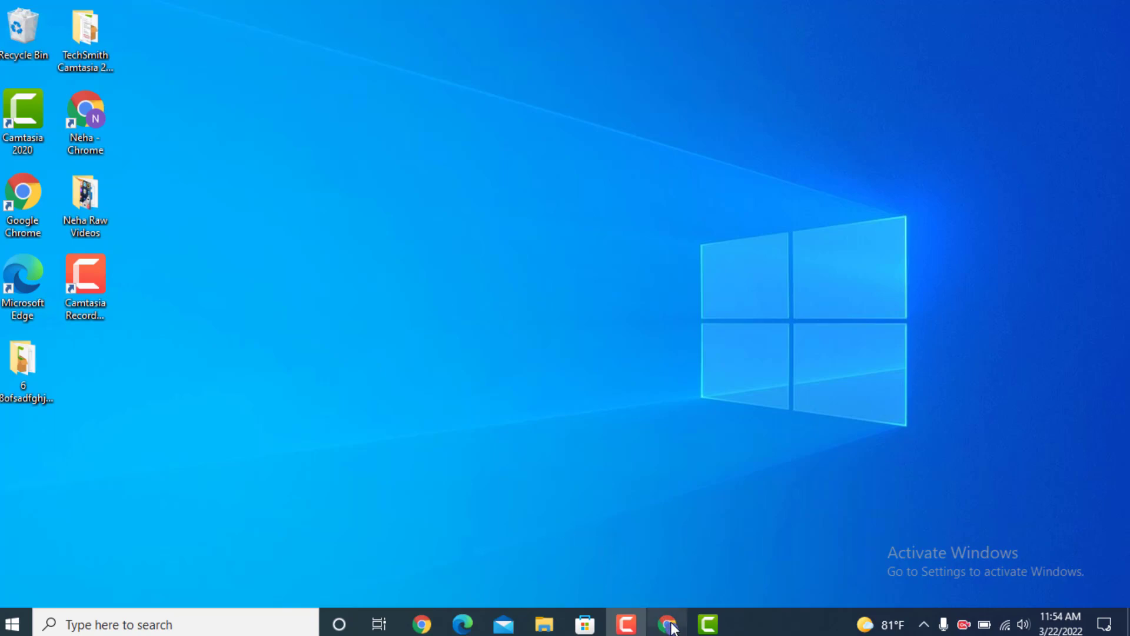
Launch Chrome to reach the Ubisoft homepage showing the Dawn of Ragnarök promotion.
{"action": "left_click", "coordinate": [668, 623]}
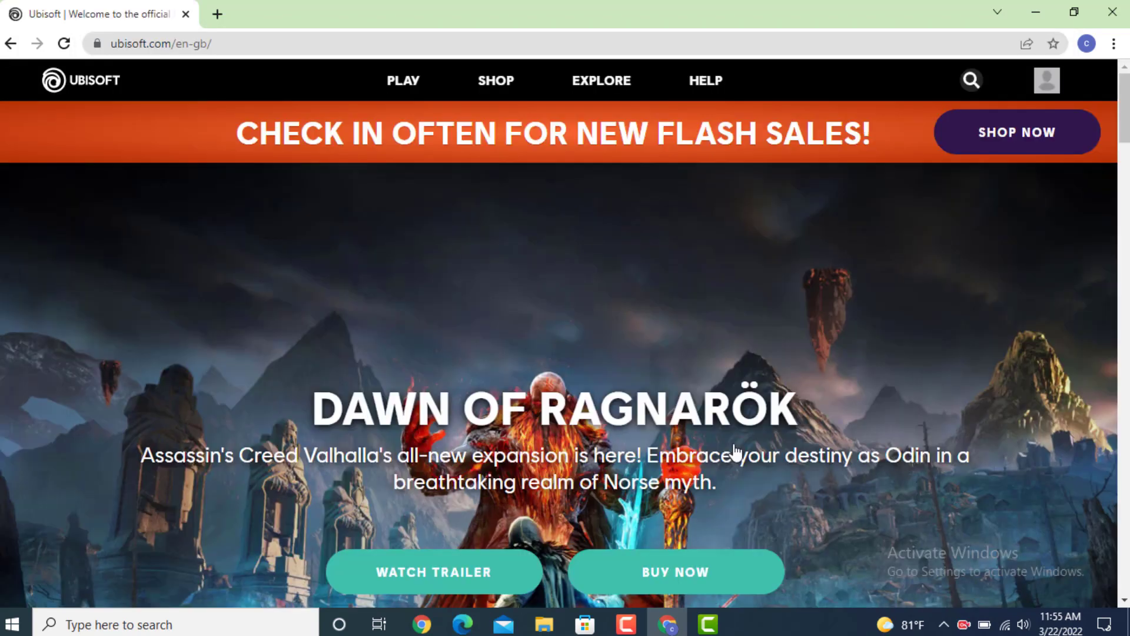
{"action": "mouse_move", "coordinate": [919, 304]}
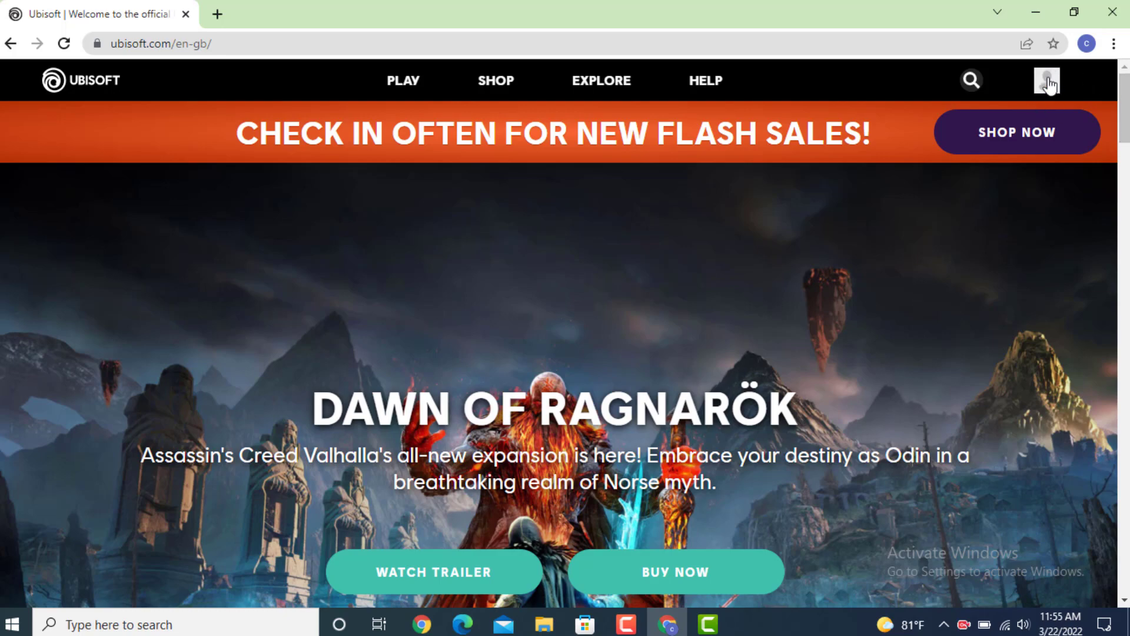
Open the Ubisoft login popup from the top-right profile avatar.
{"action": "left_click", "coordinate": [1047, 80]}
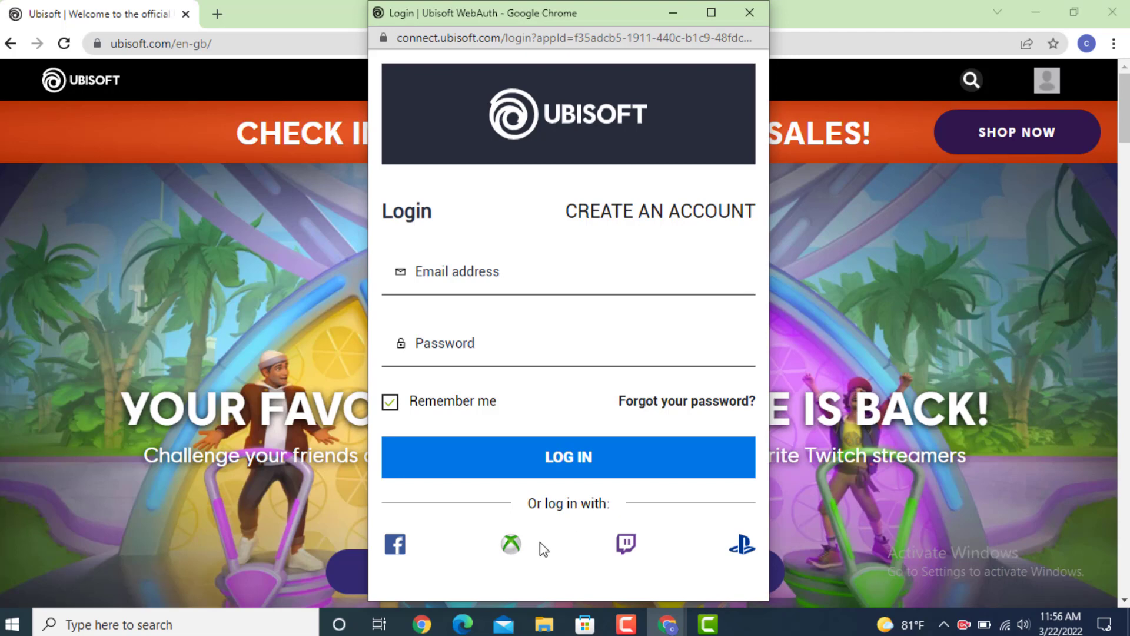
{"action": "mouse_move", "coordinate": [444, 495]}
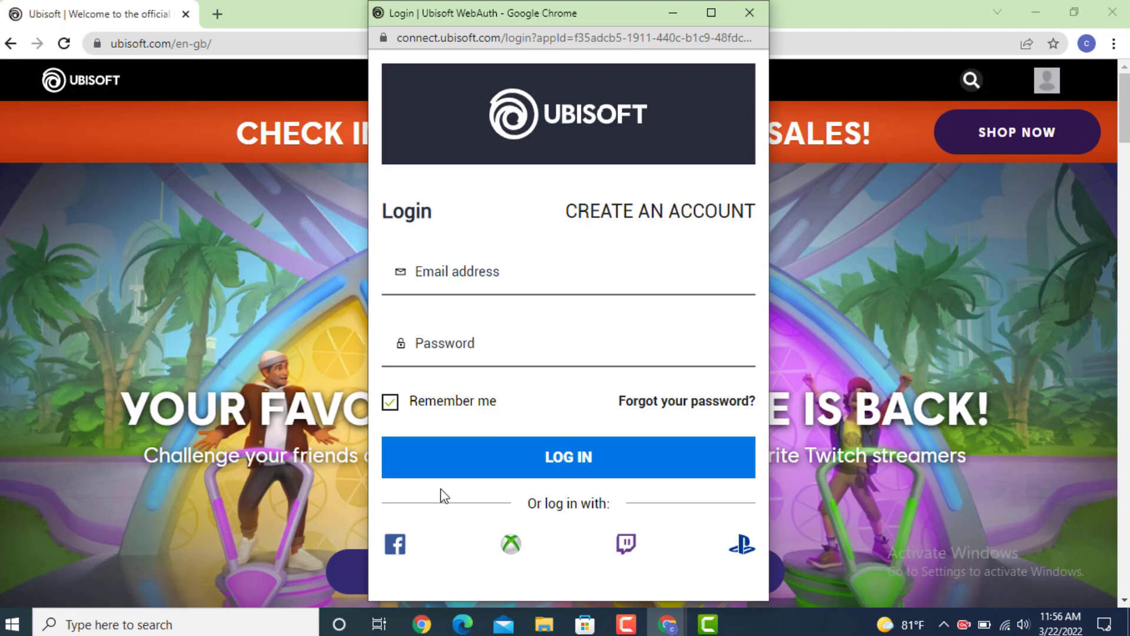
{"action": "mouse_move", "coordinate": [576, 307]}
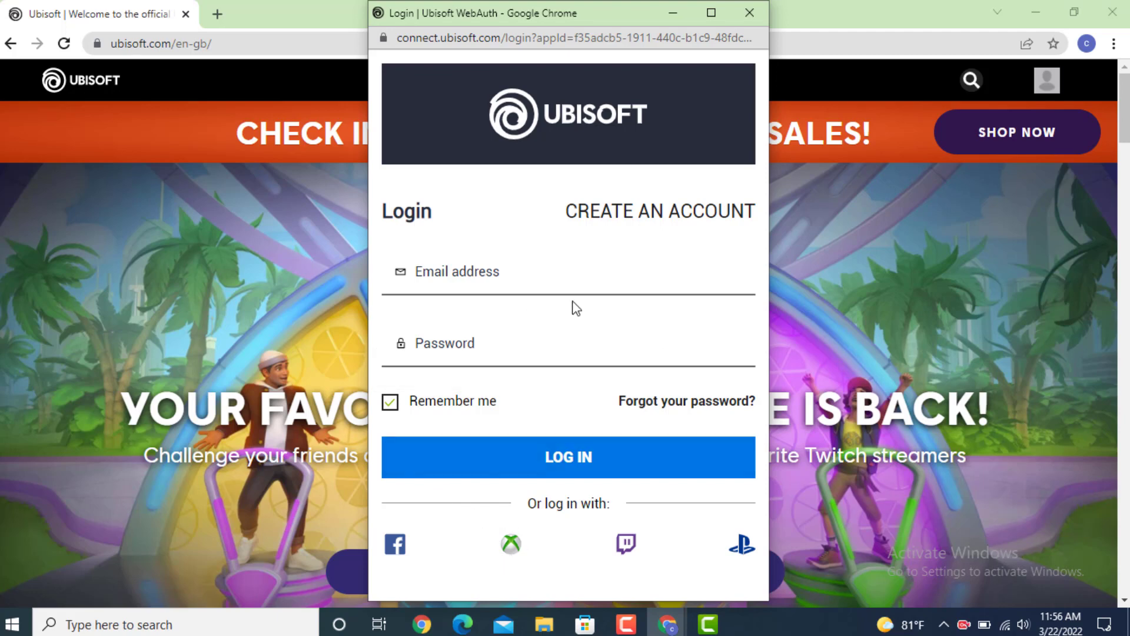
{"action": "mouse_move", "coordinate": [625, 212]}
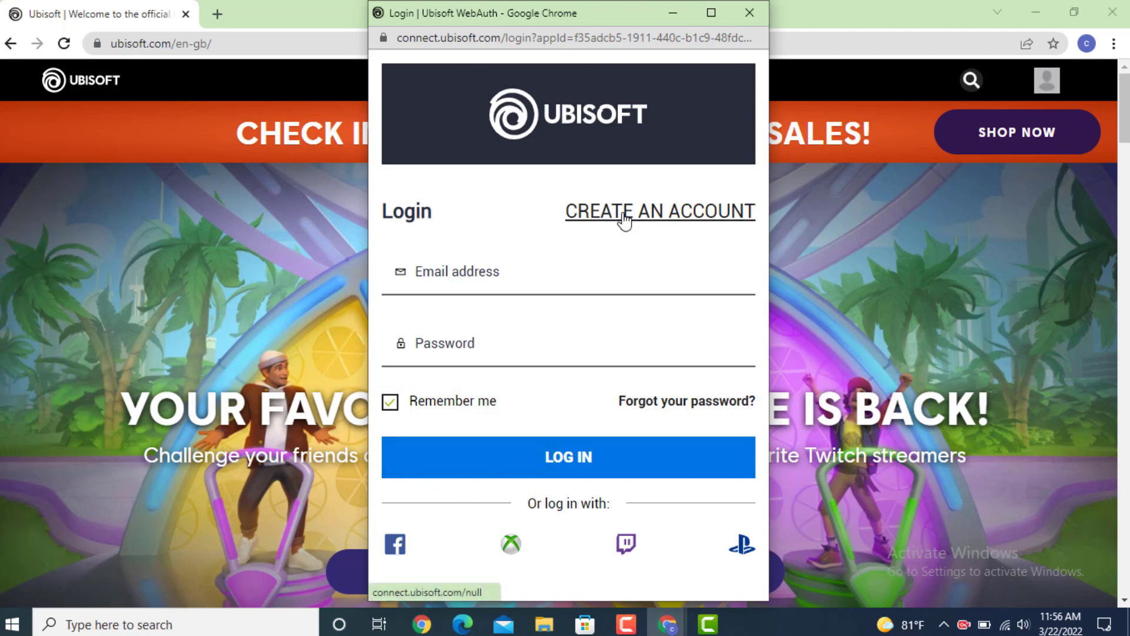
{"action": "left_click", "coordinate": [659, 211]}
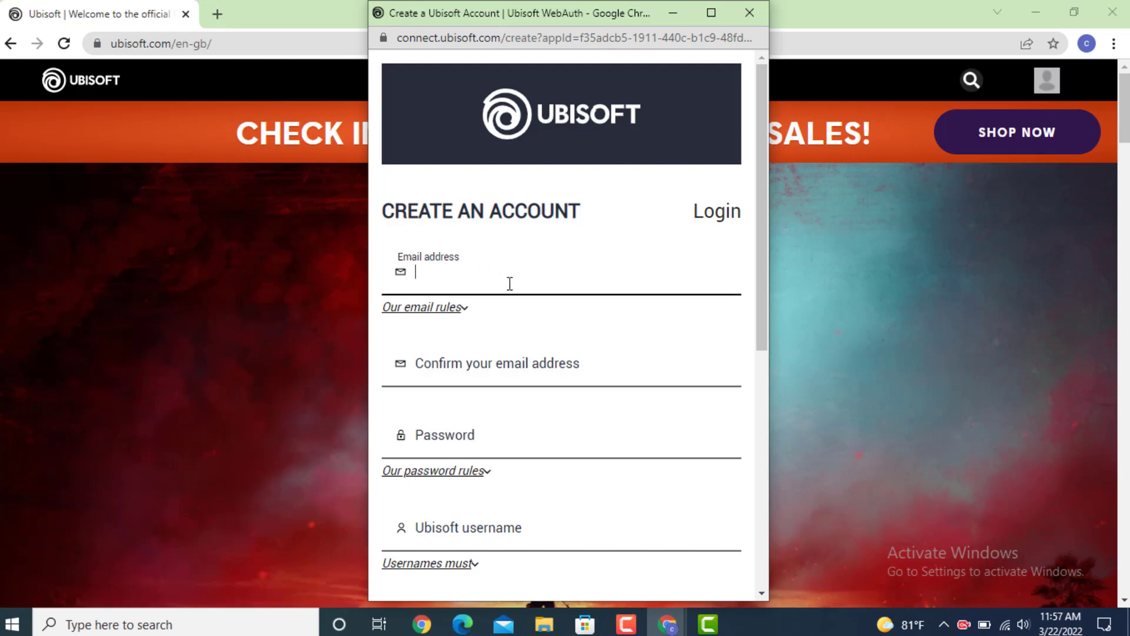
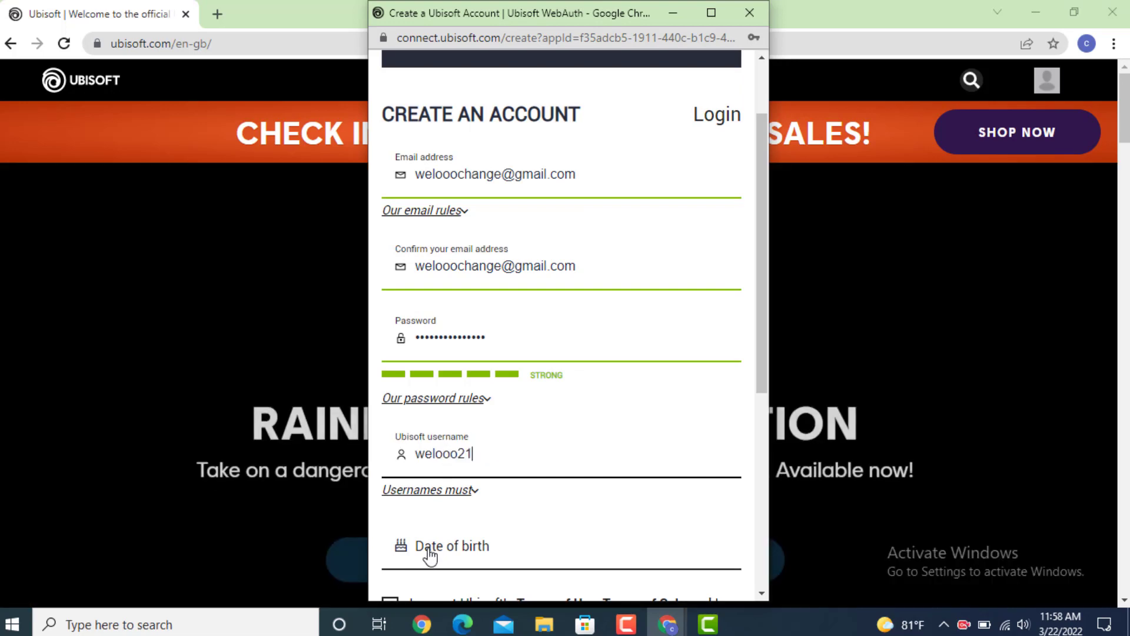
Submit the registration with birth date 16 August 2001 and terms accepted.
{"action": "scroll", "scroll_direction": "down", "scroll_amount": 3}
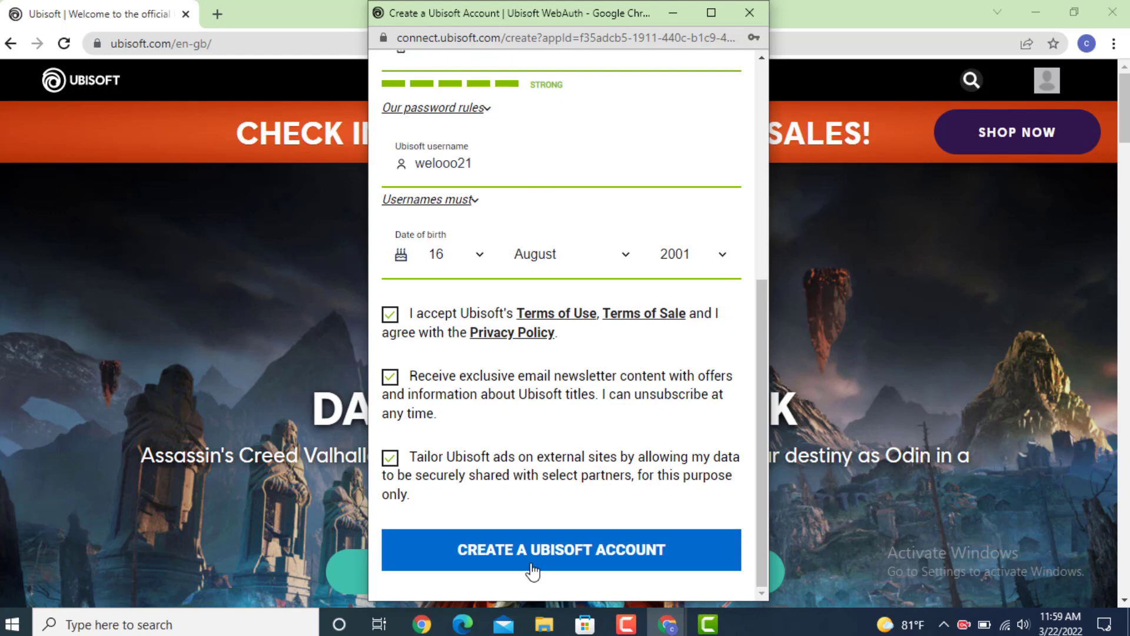
{"action": "left_click", "coordinate": [561, 550]}
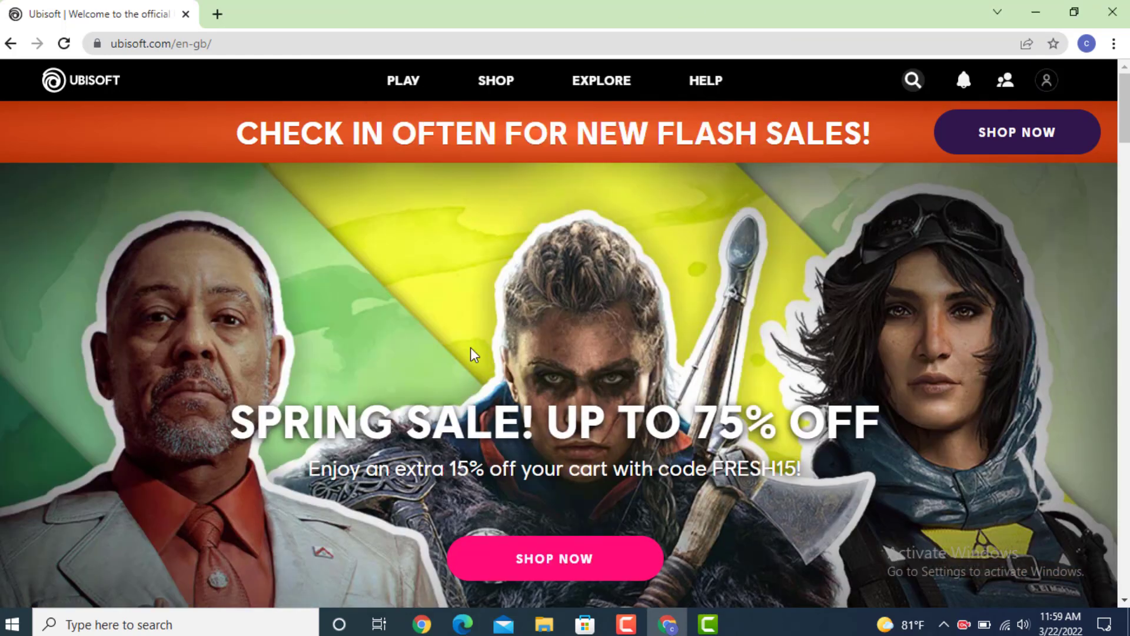
{"action": "mouse_move", "coordinate": [524, 368]}
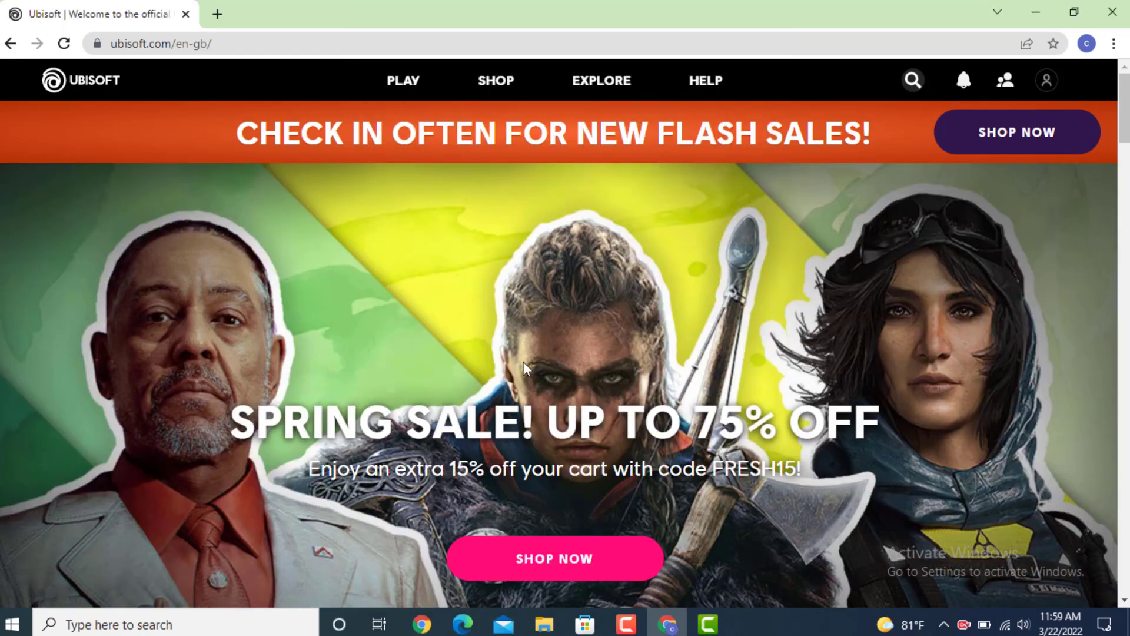
{"action": "mouse_move", "coordinate": [1046, 80]}
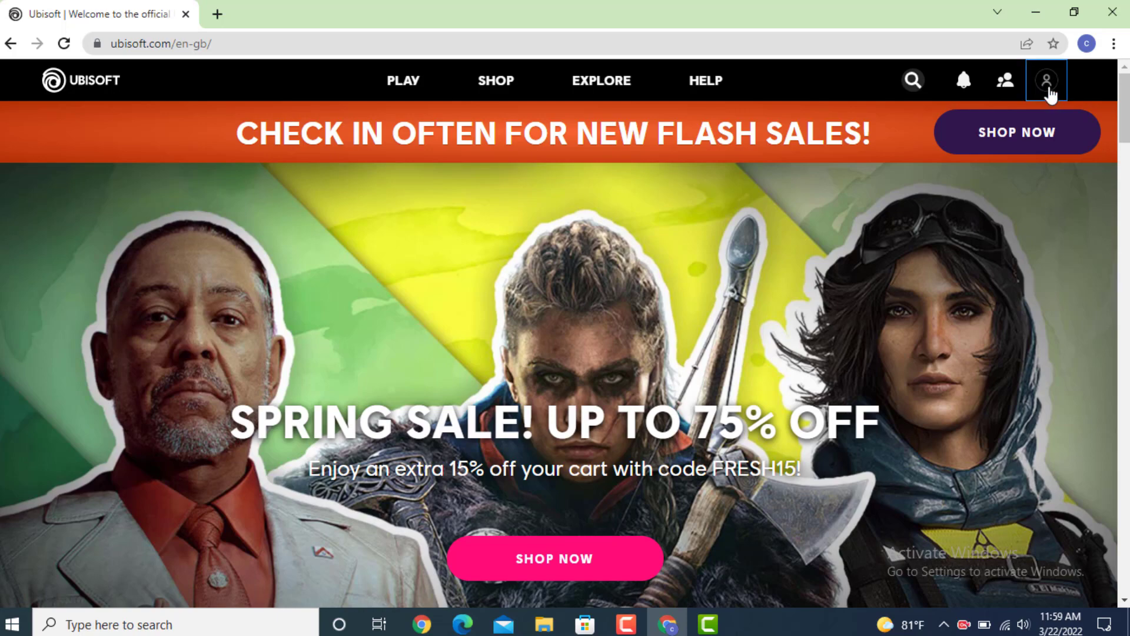
Open the profile dropdown showing the new account as a Level 1 player with no games.
{"action": "left_click", "coordinate": [1046, 80]}
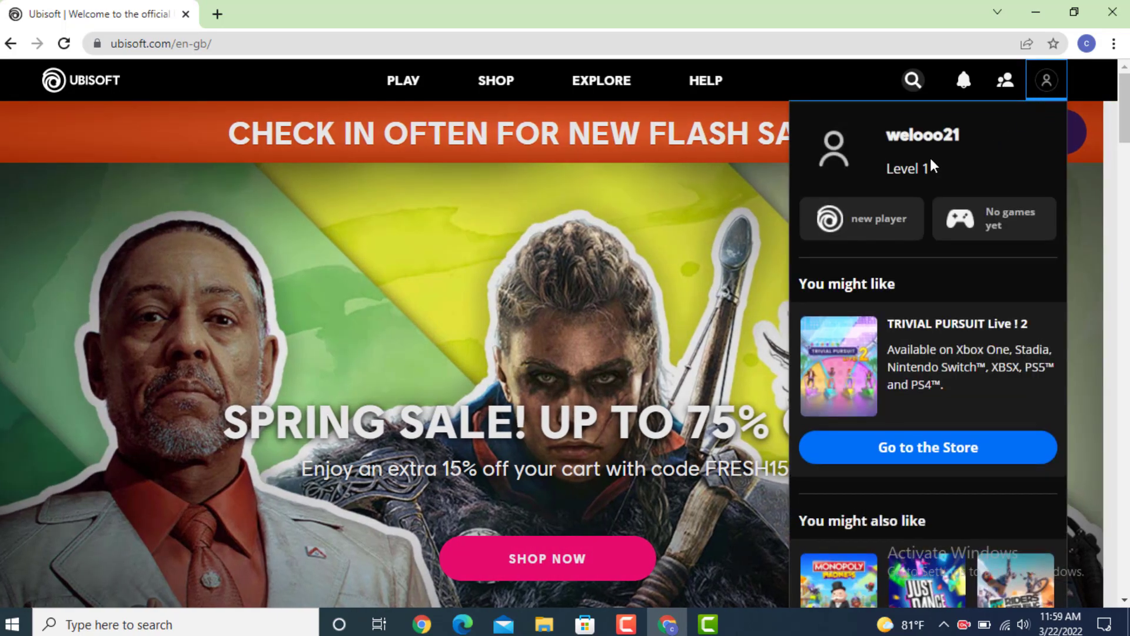
{"action": "mouse_move", "coordinate": [969, 248]}
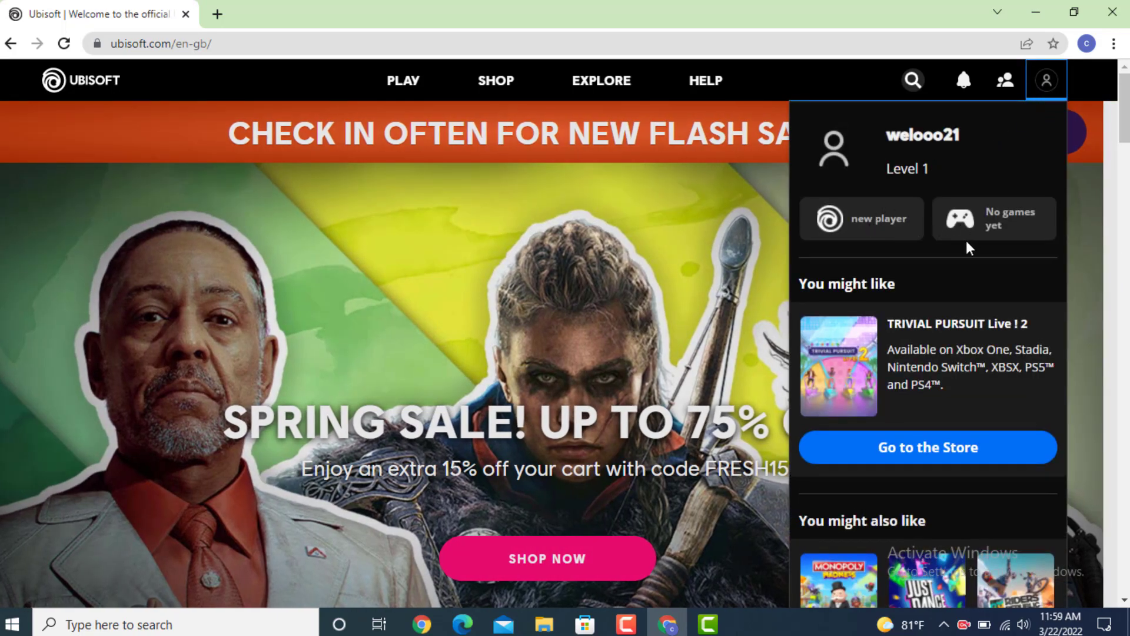